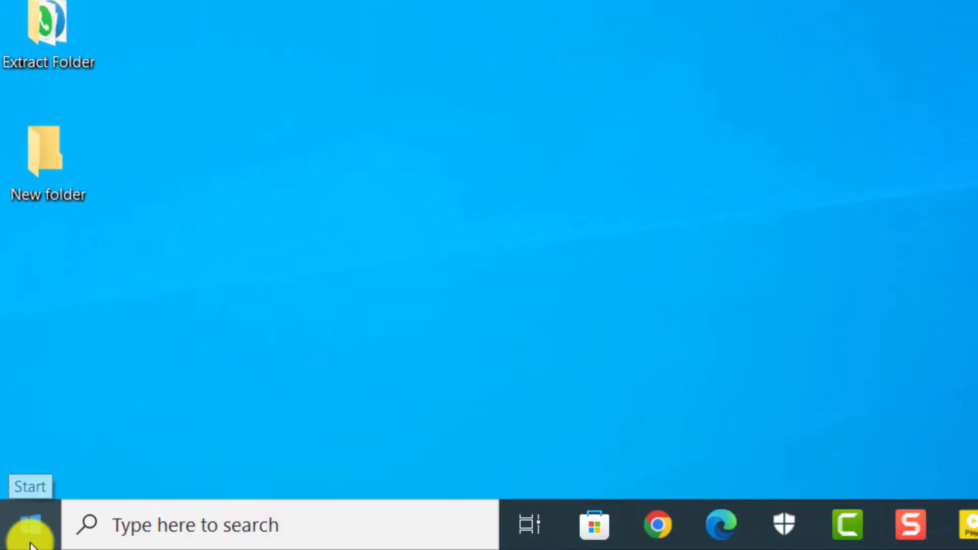
# Launch Windows Settings from the Start menu
pyautogui.click(30, 532)
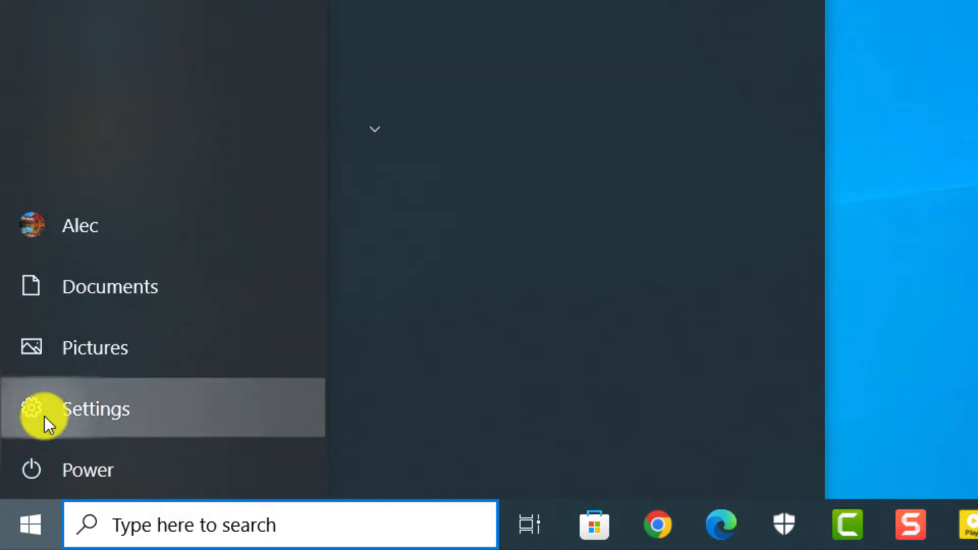
pyautogui.click(95, 409)
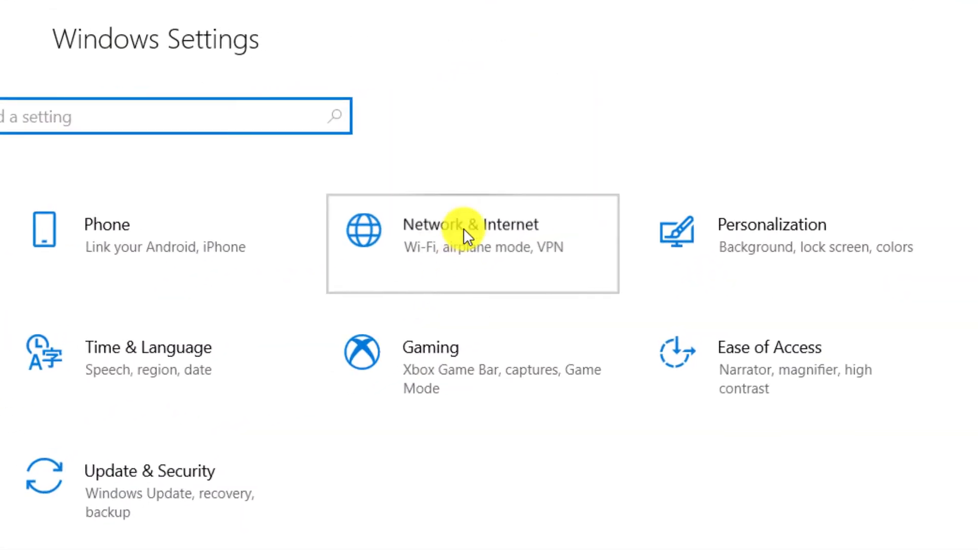
# Turn on 'Set as metered connection' for the Wi-Fi 2 network under Network & Internet properties
pyautogui.click(466, 232)
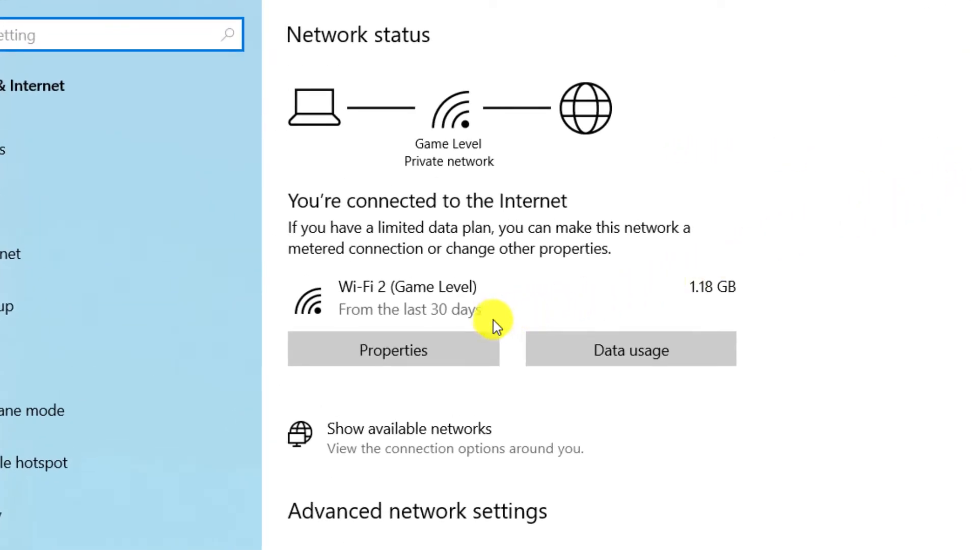
pyautogui.click(393, 351)
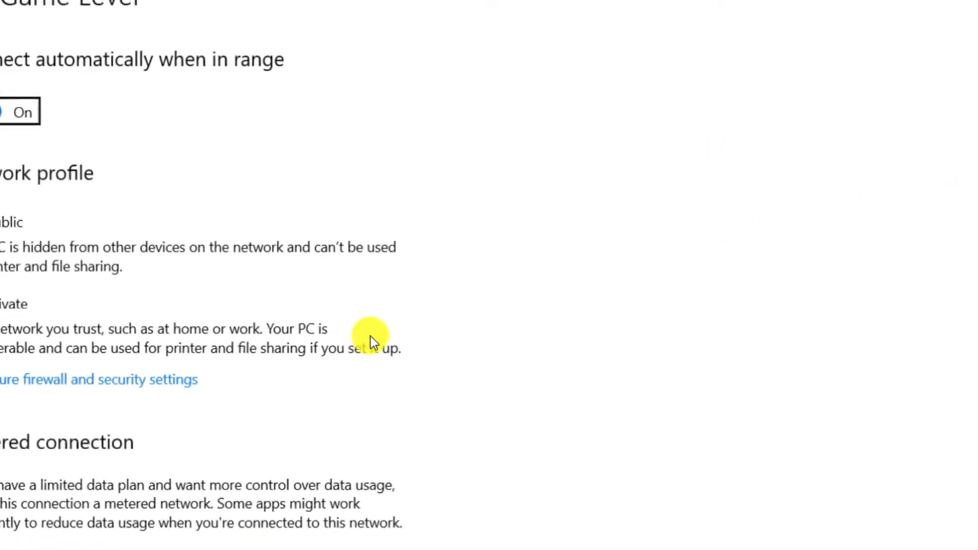
pyautogui.scroll(-3)
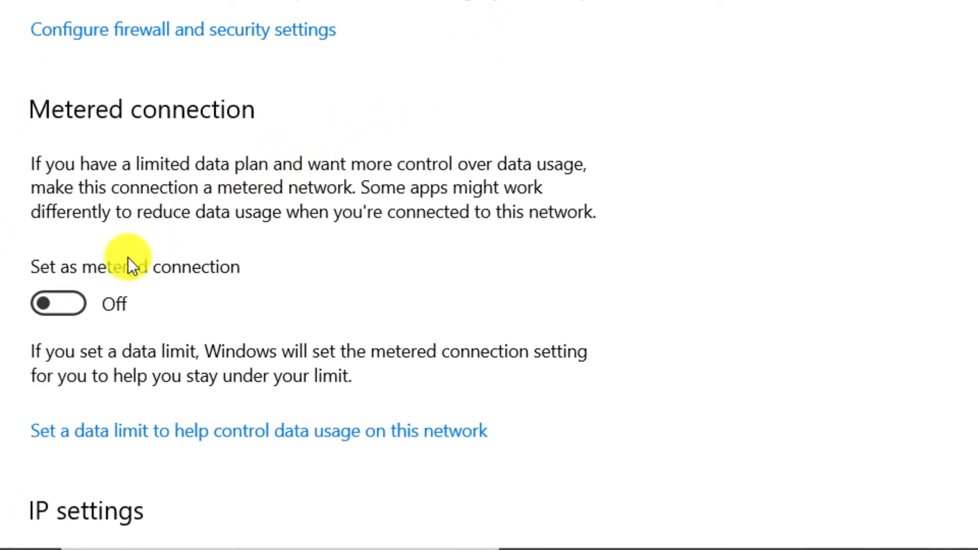
pyautogui.click(59, 305)
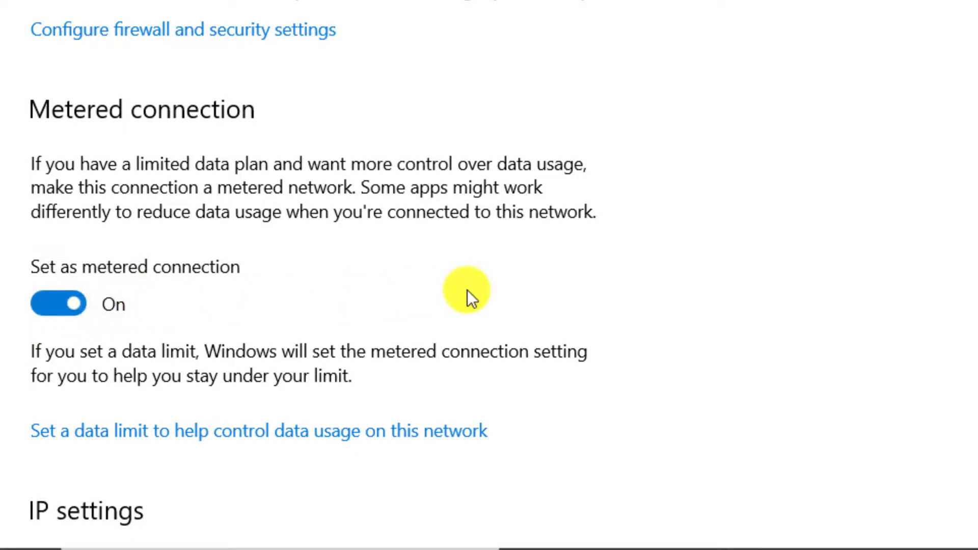
pyautogui.moveTo(550, 282)
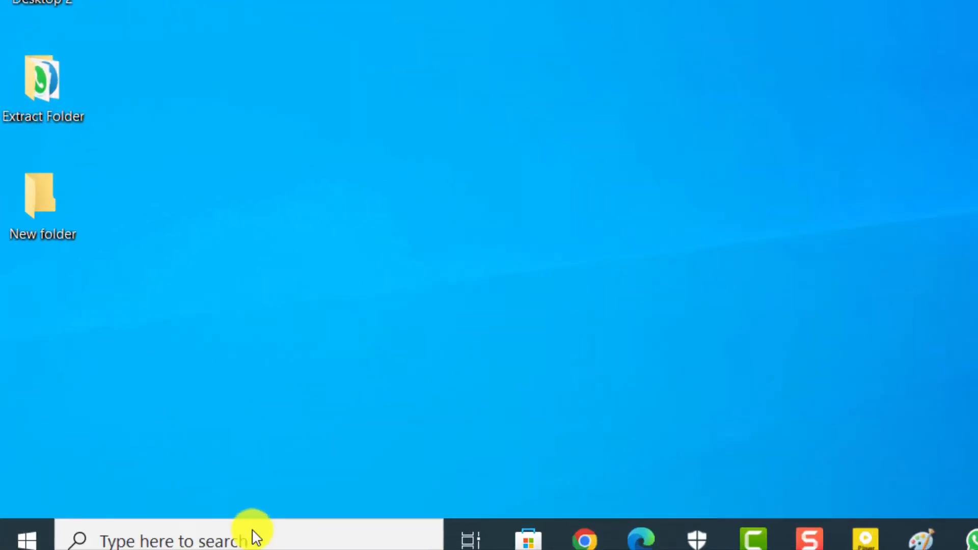
# Search the Start menu for 'services' so the Services app is the top result
pyautogui.write('services')
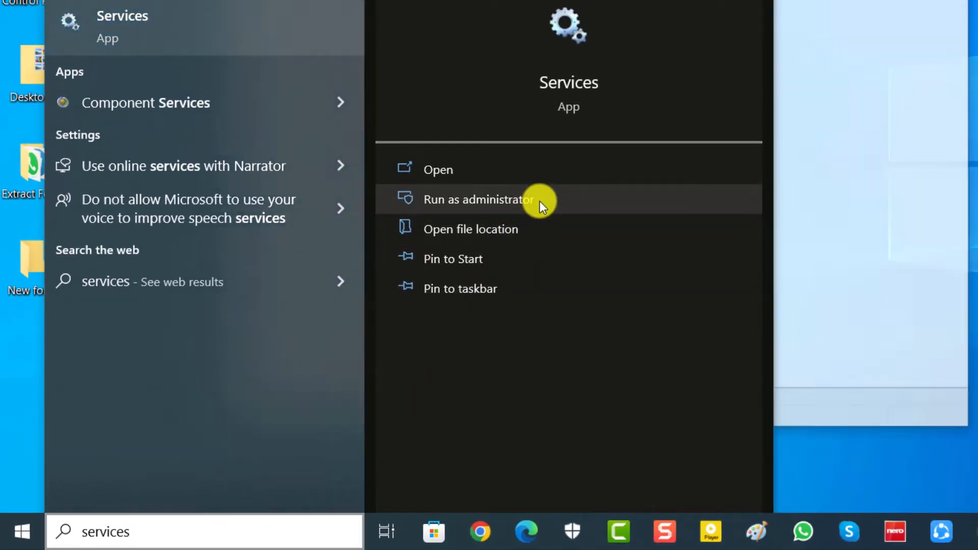
# Run Services as administrator and scroll the service list down to Windows Update
pyautogui.click(479, 199)
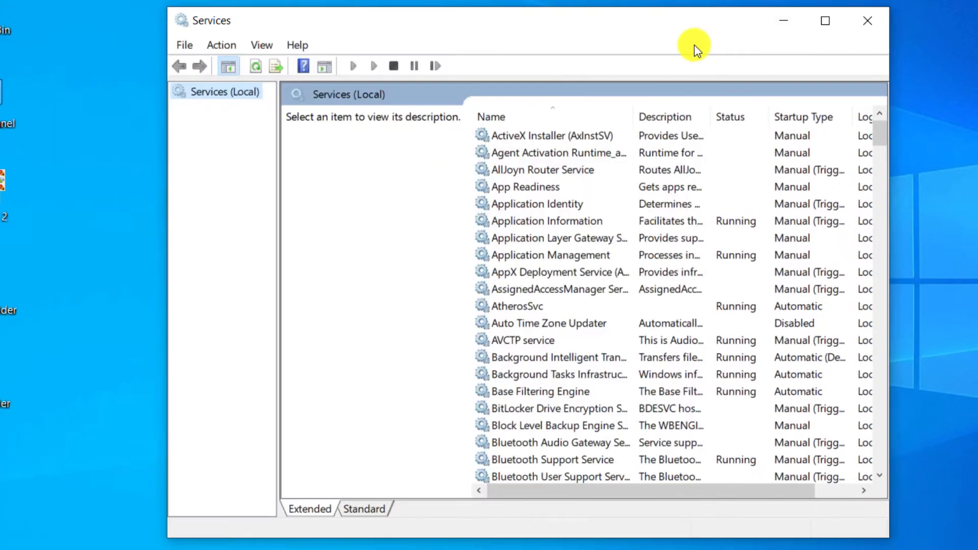
pyautogui.moveTo(884, 142)
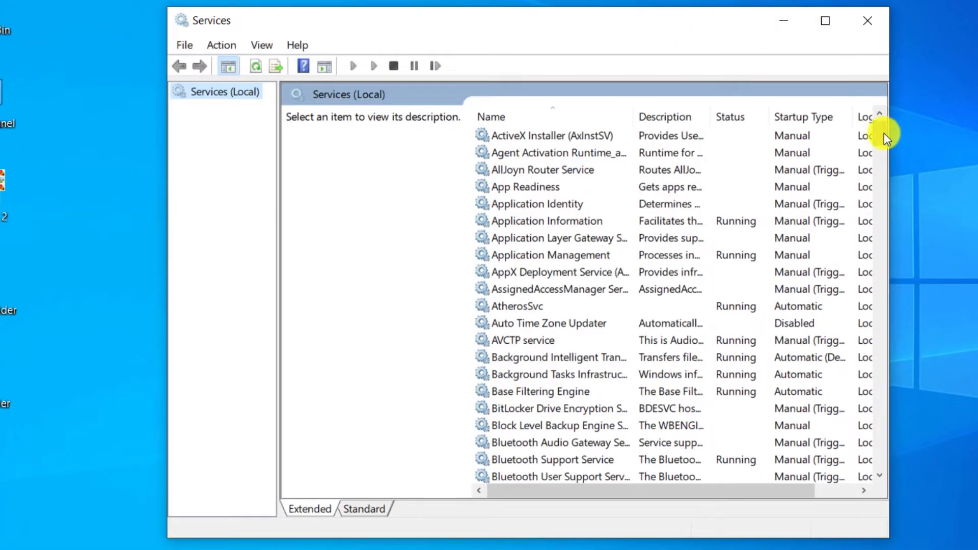
pyautogui.scroll(-3)
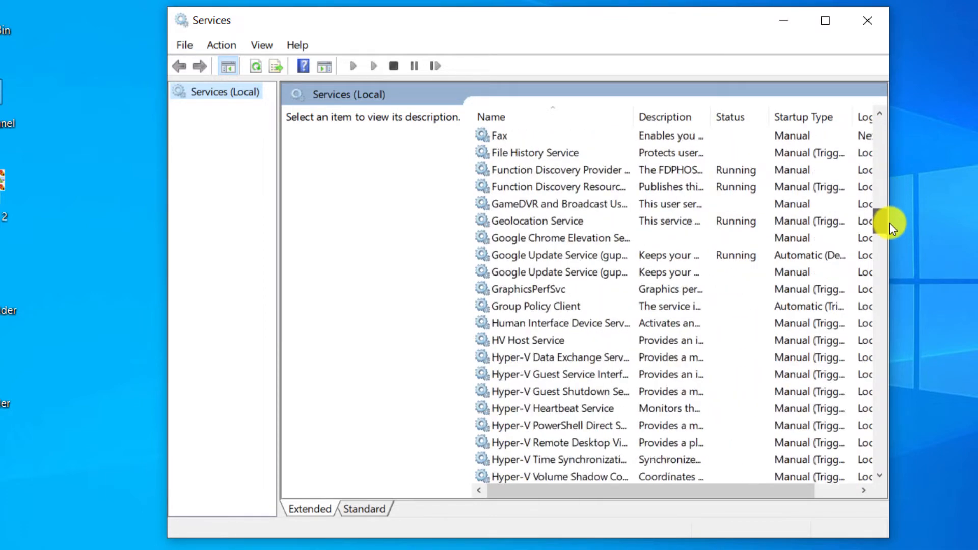
pyautogui.scroll(-3)
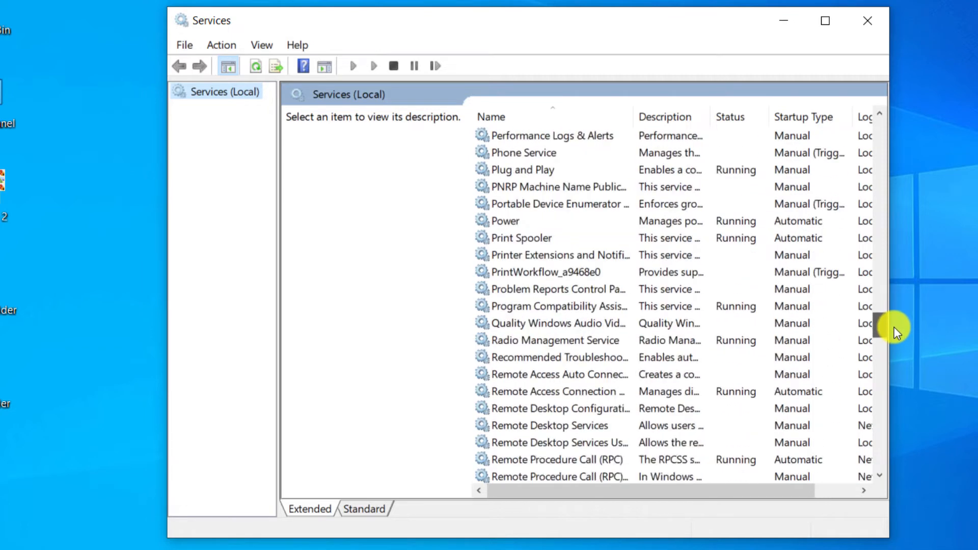
pyautogui.scroll(-3)
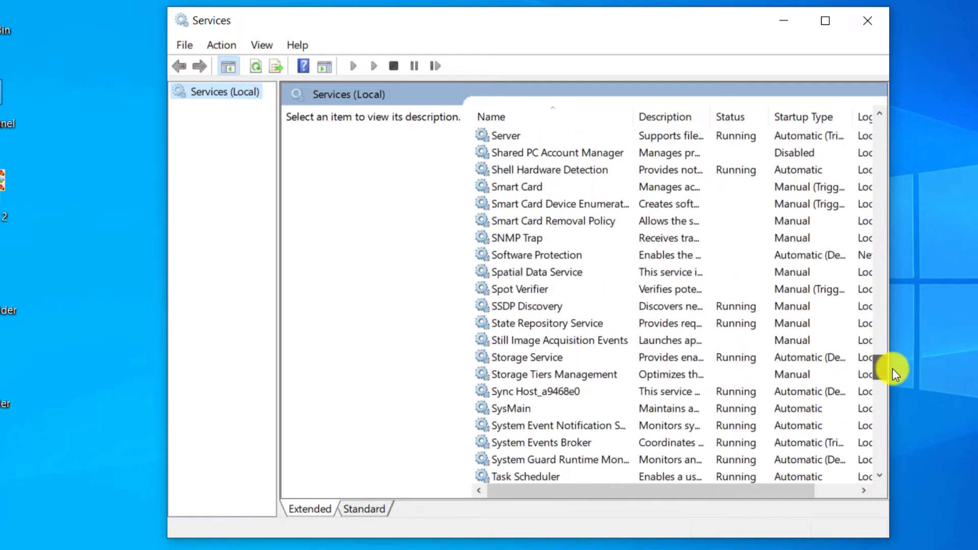
pyautogui.scroll(-3)
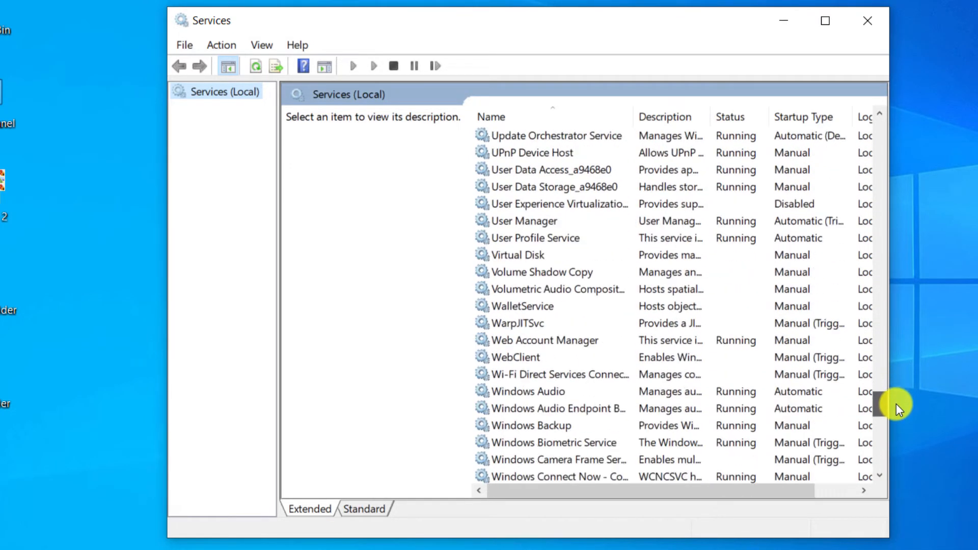
pyautogui.scroll(-3)
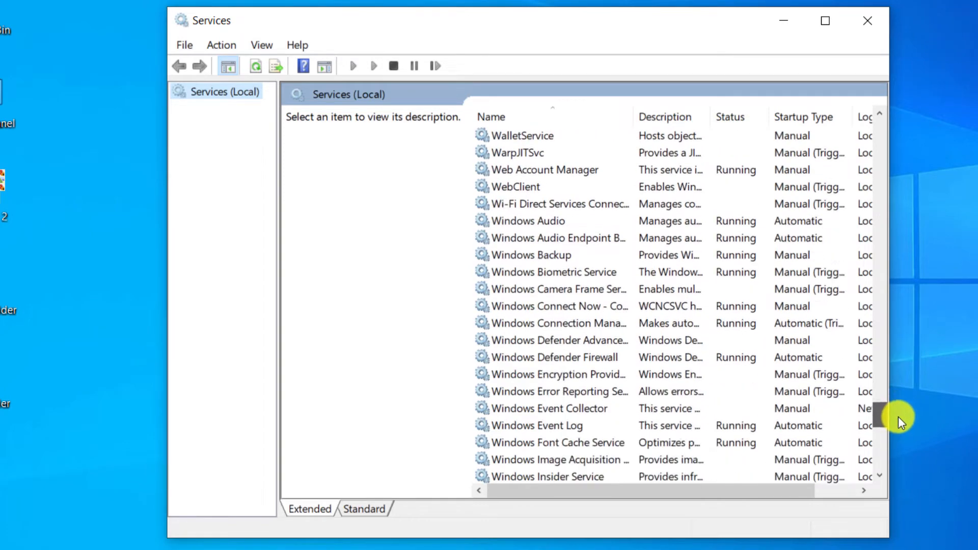
pyautogui.scroll(-3)
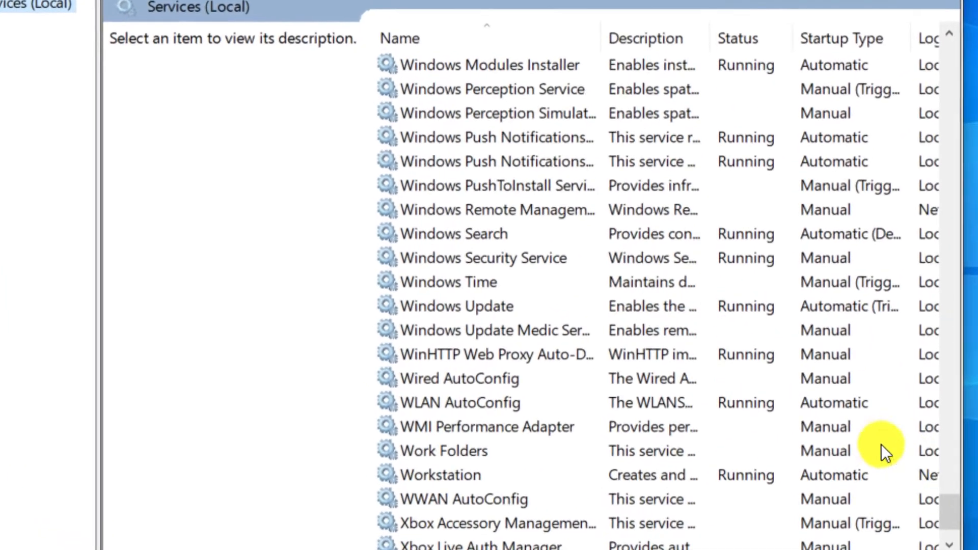
pyautogui.moveTo(471, 313)
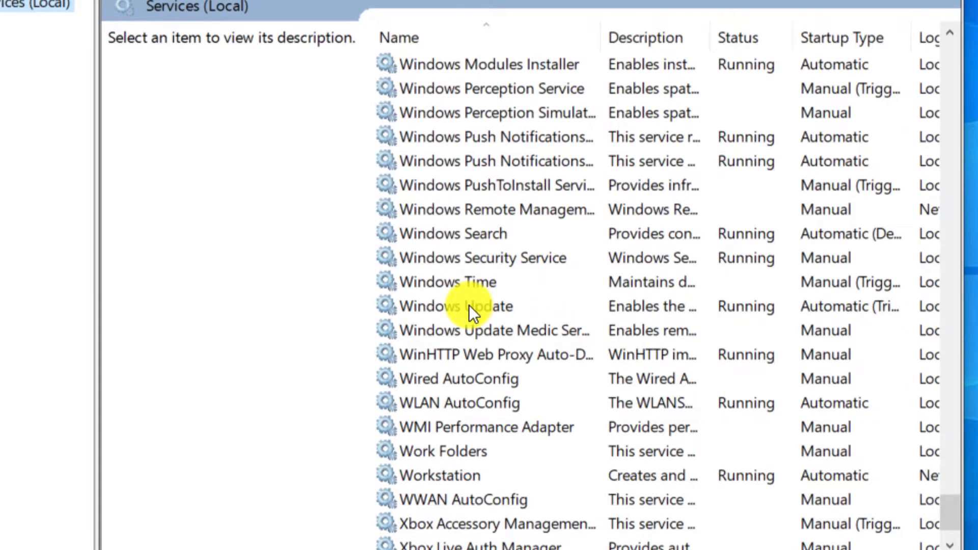
# Stop the running Windows Update service from its properties dialog
pyautogui.doubleClick(447, 306)
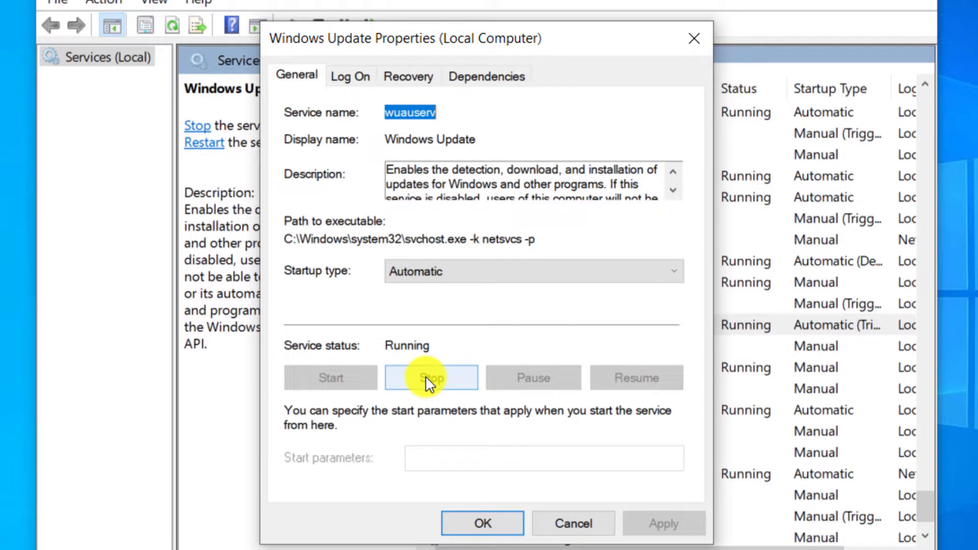
pyautogui.click(432, 377)
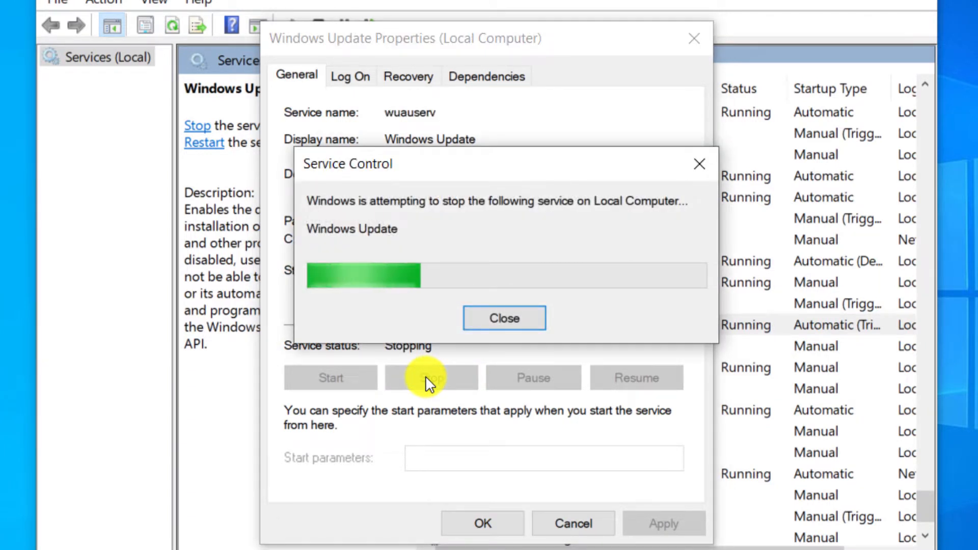
pyautogui.click(505, 318)
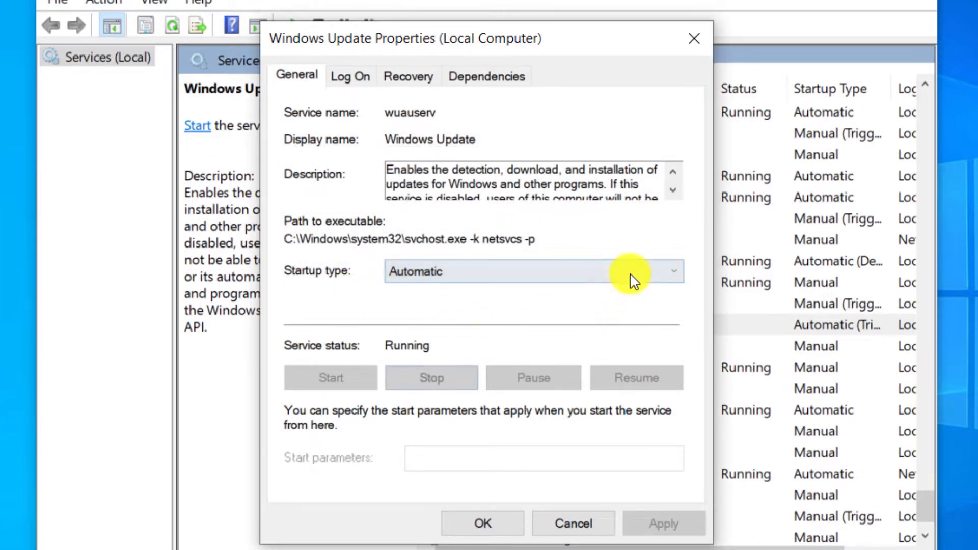
# Set the Windows Update service's startup type to Disabled and confirm
pyautogui.click(674, 271)
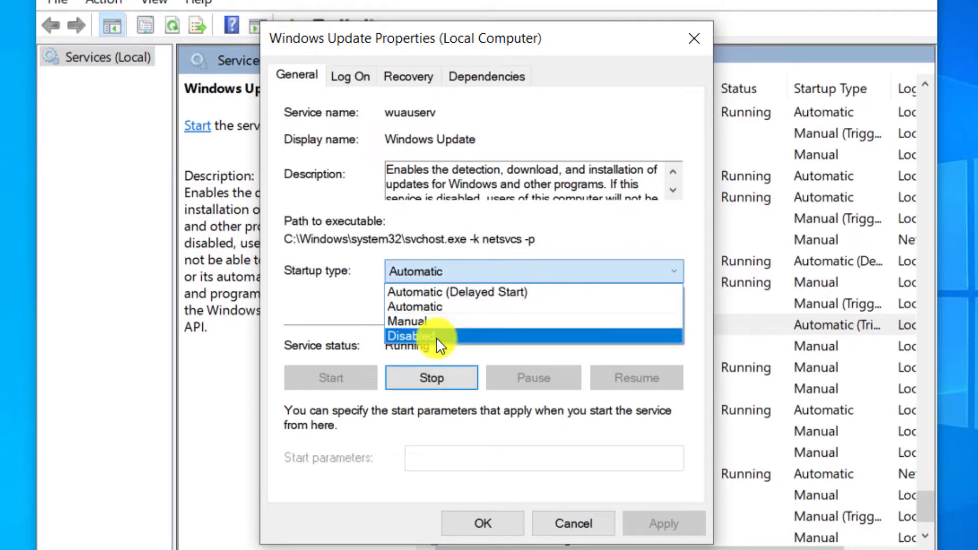
pyautogui.click(409, 336)
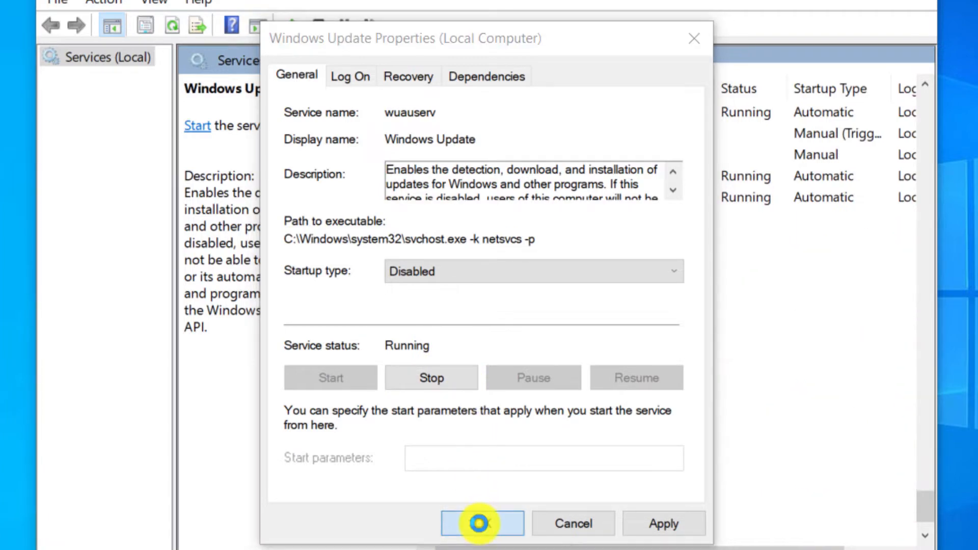
pyautogui.click(483, 524)
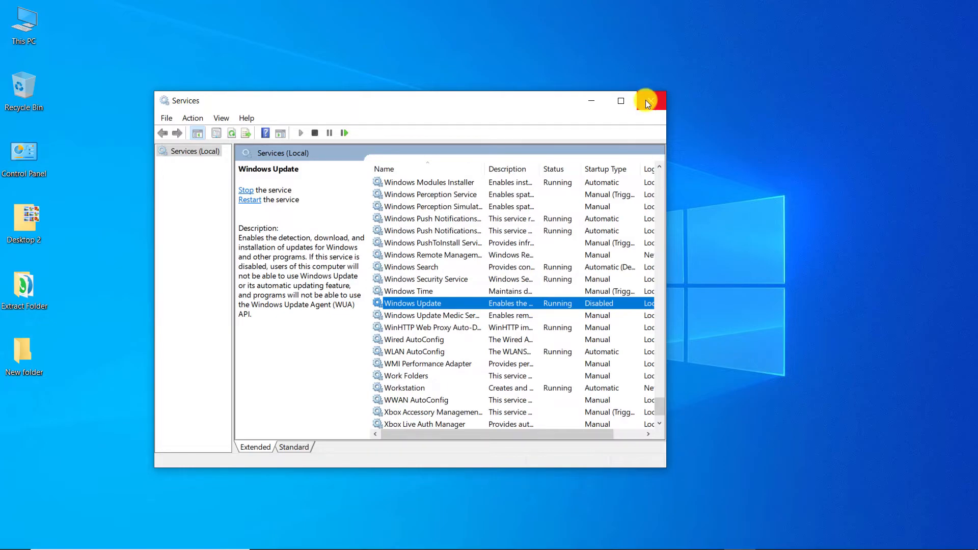
# Close Services and search the Start menu for 'group' to find the group policy editor
pyautogui.click(650, 100)
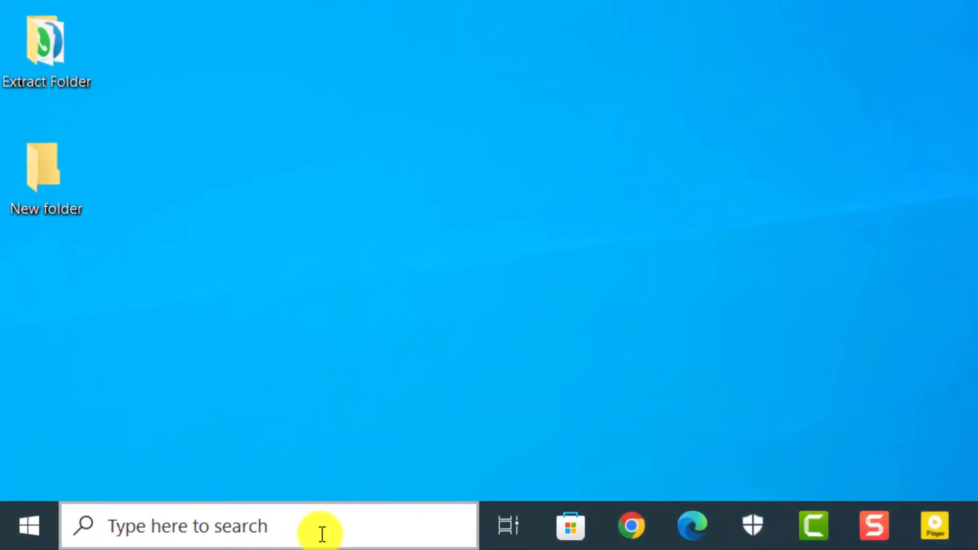
pyautogui.write('g')
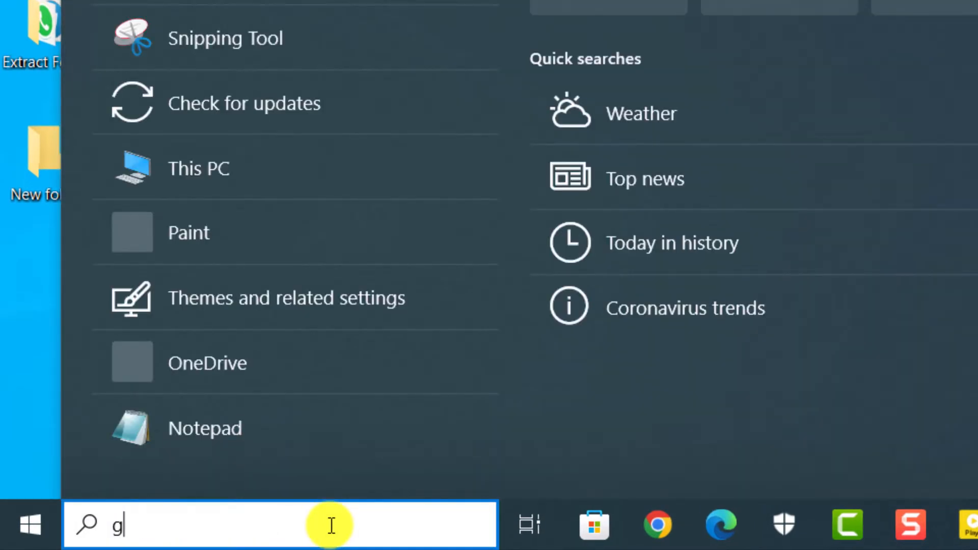
pyautogui.write('roup')
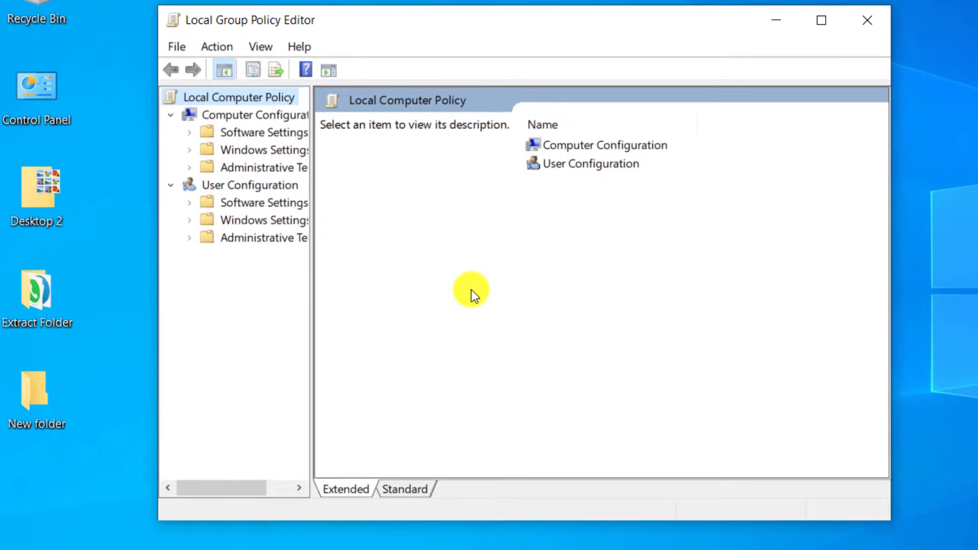
pyautogui.moveTo(630, 173)
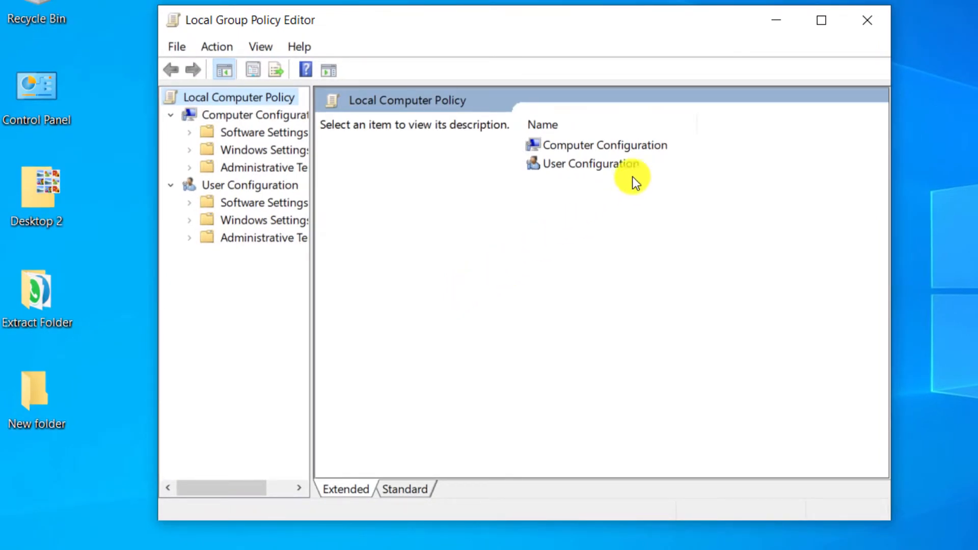
# Drill into Computer Configuration's Administrative Templates toward the Windows Update policies
pyautogui.doubleClick(605, 145)
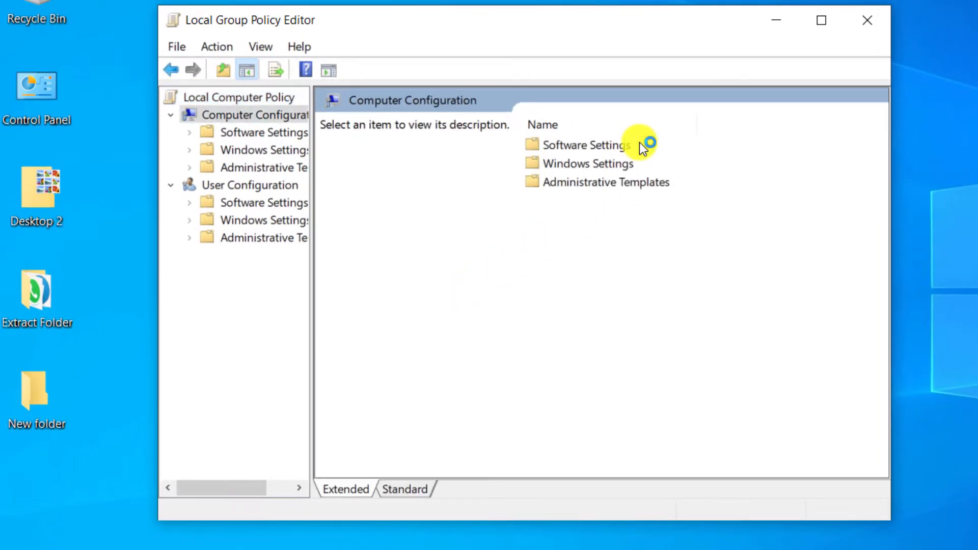
pyautogui.moveTo(648, 175)
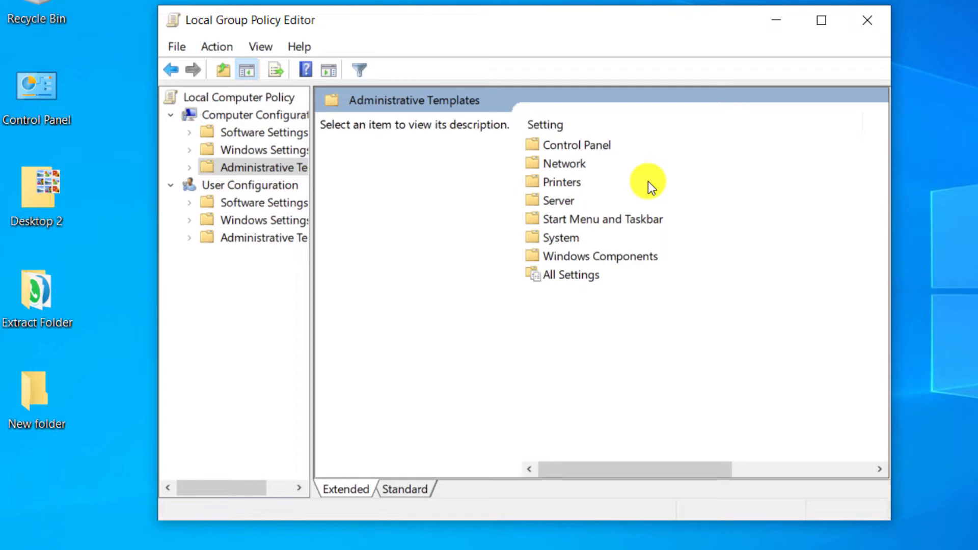
pyautogui.moveTo(636, 263)
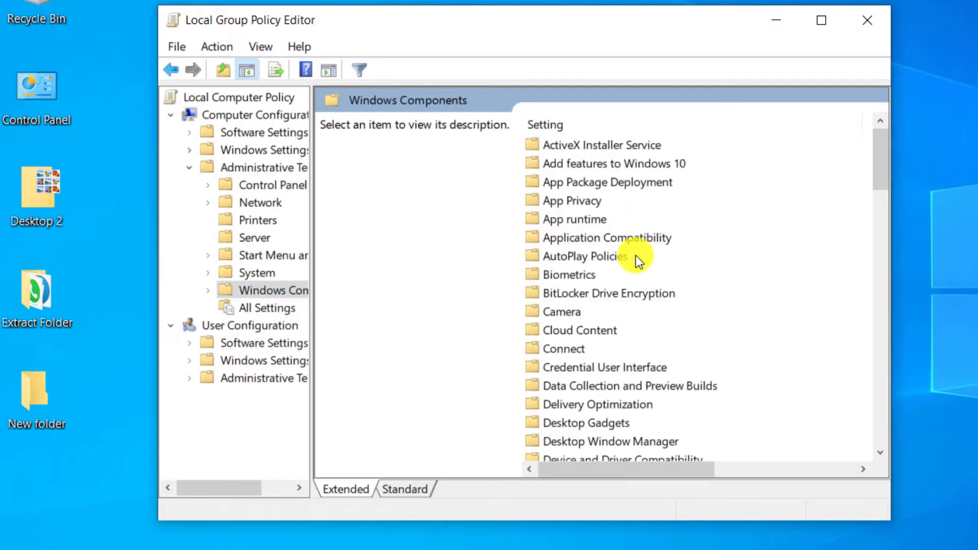
pyautogui.moveTo(887, 152)
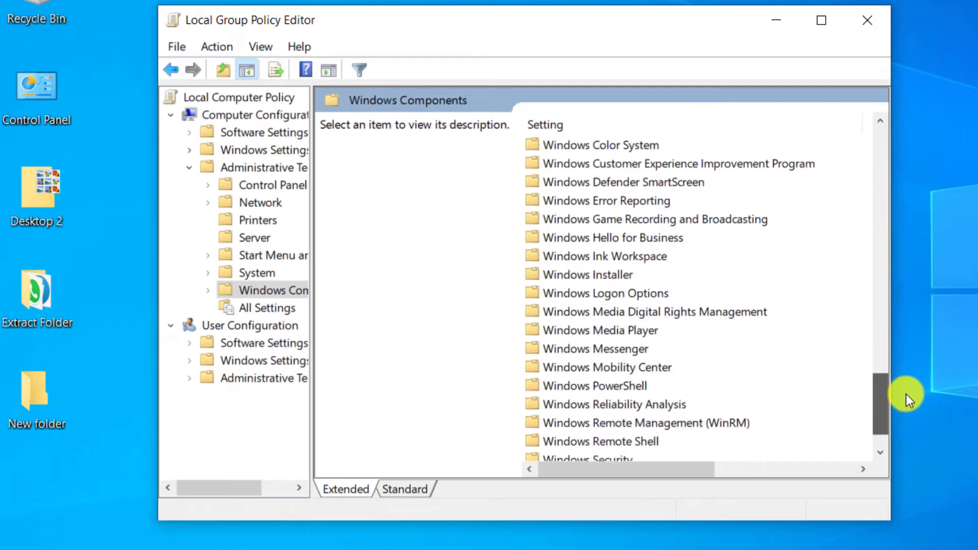
pyautogui.scroll(-3)
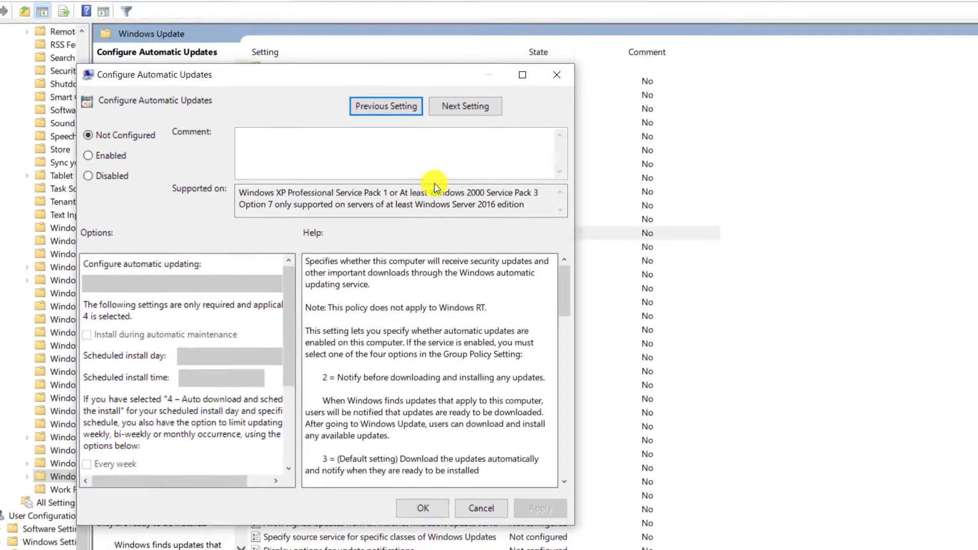
# Enable Configure Automatic Updates with the notify-before-download option and confirm
pyautogui.click(522, 75)
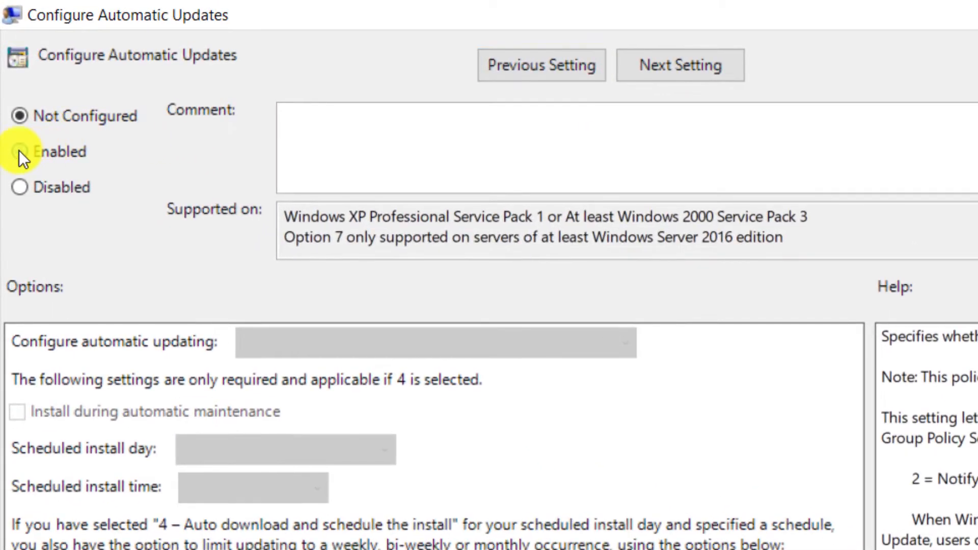
pyautogui.click(21, 151)
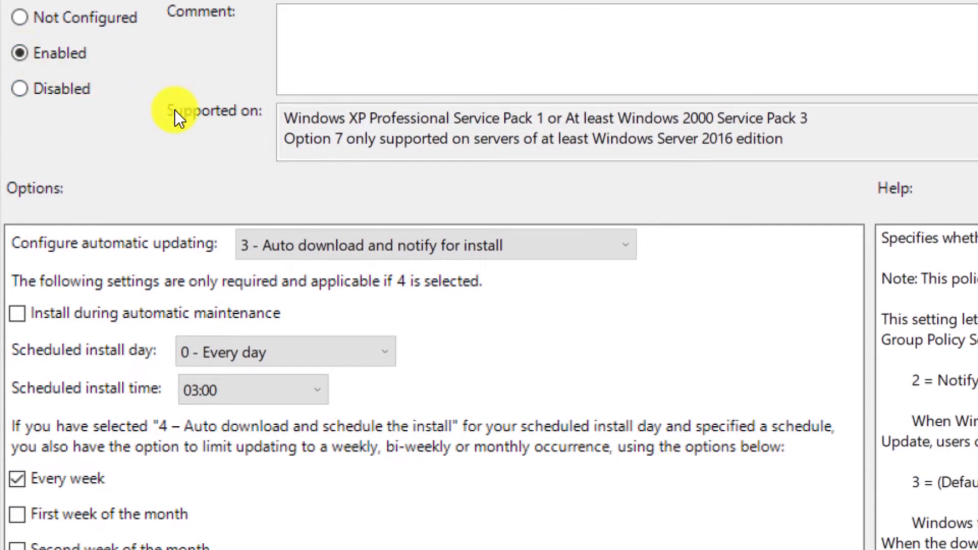
pyautogui.moveTo(622, 247)
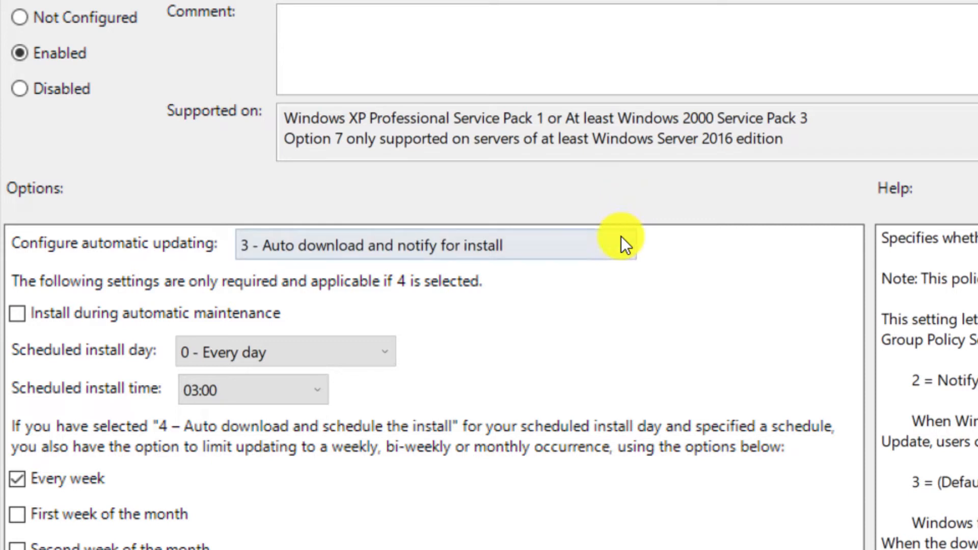
pyautogui.click(424, 245)
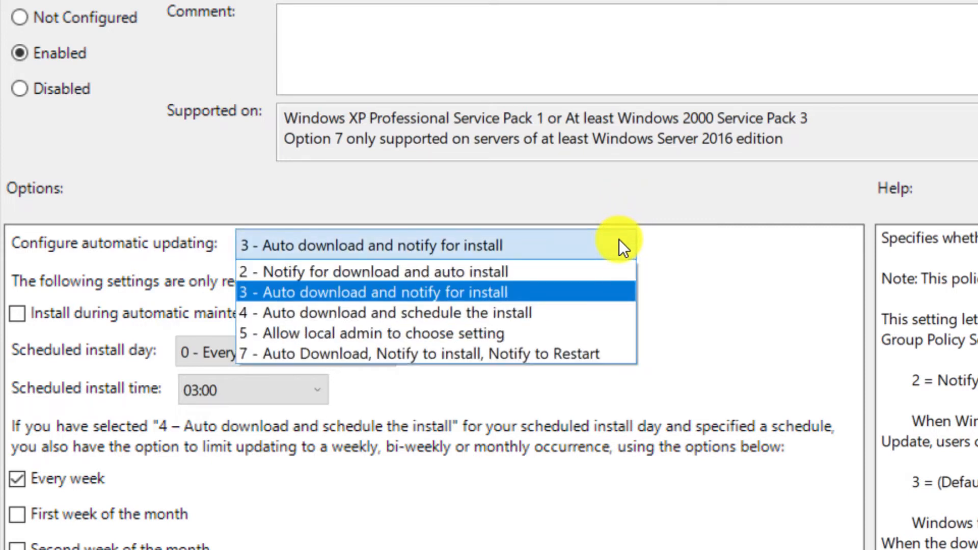
pyautogui.moveTo(487, 271)
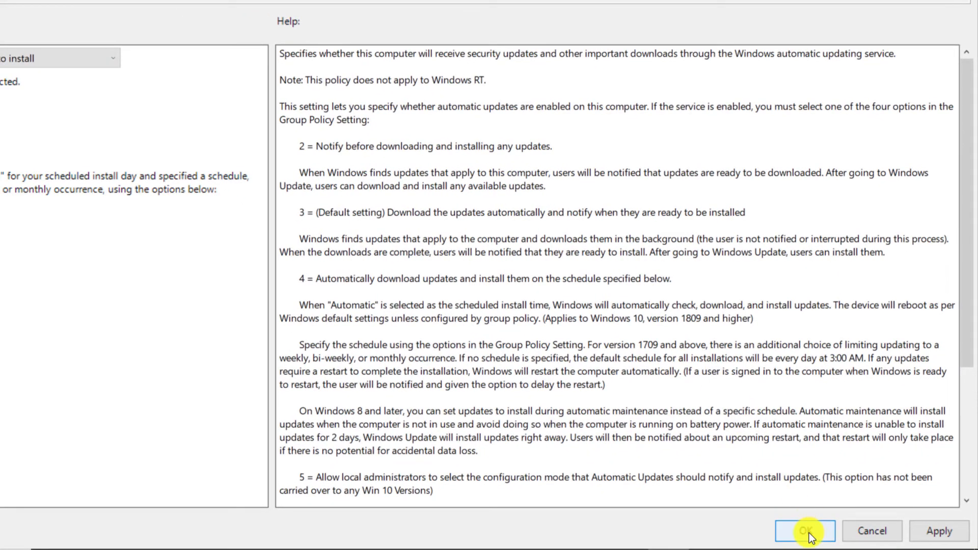
pyautogui.click(803, 532)
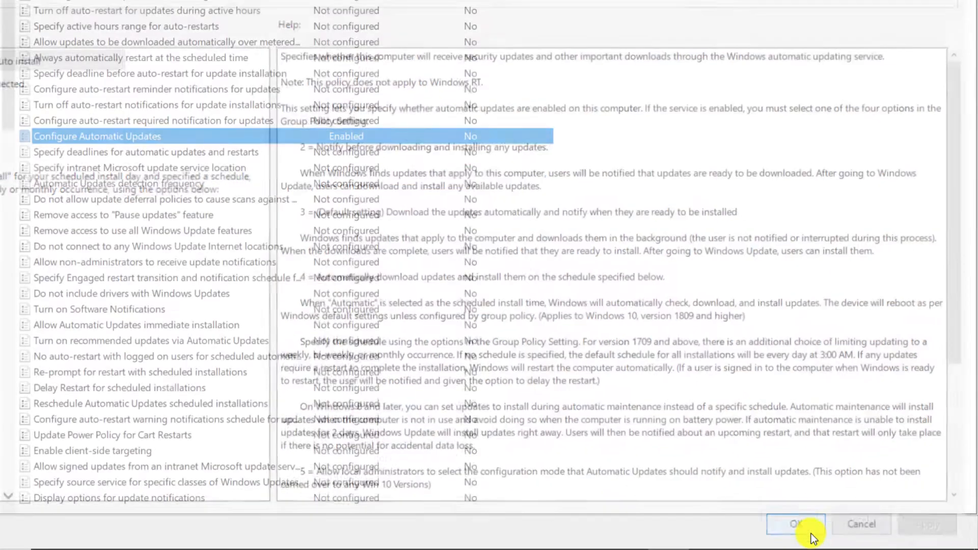
# Launch Registry Editor via a Start menu search for 'regedit'
pyautogui.click(799, 524)
pyautogui.write('r')
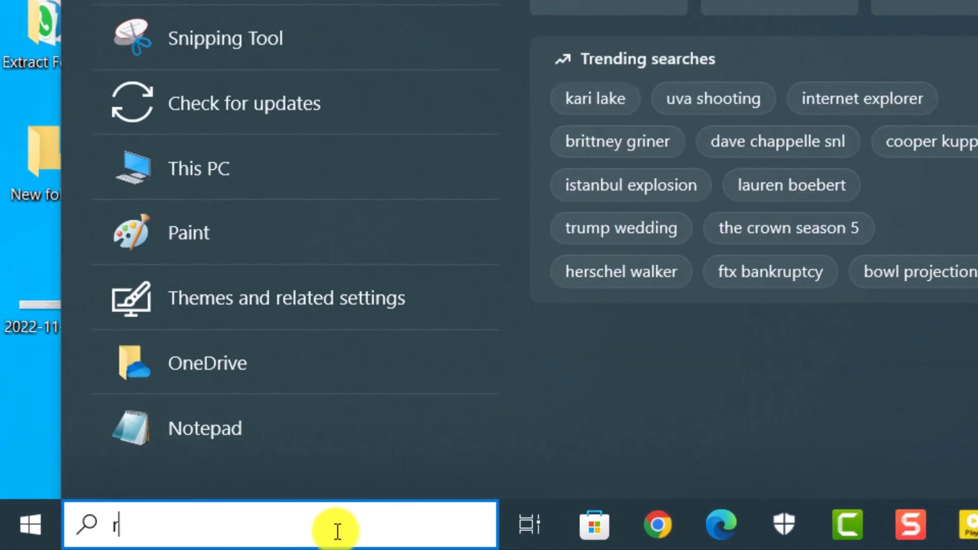
pyautogui.write('egedit')
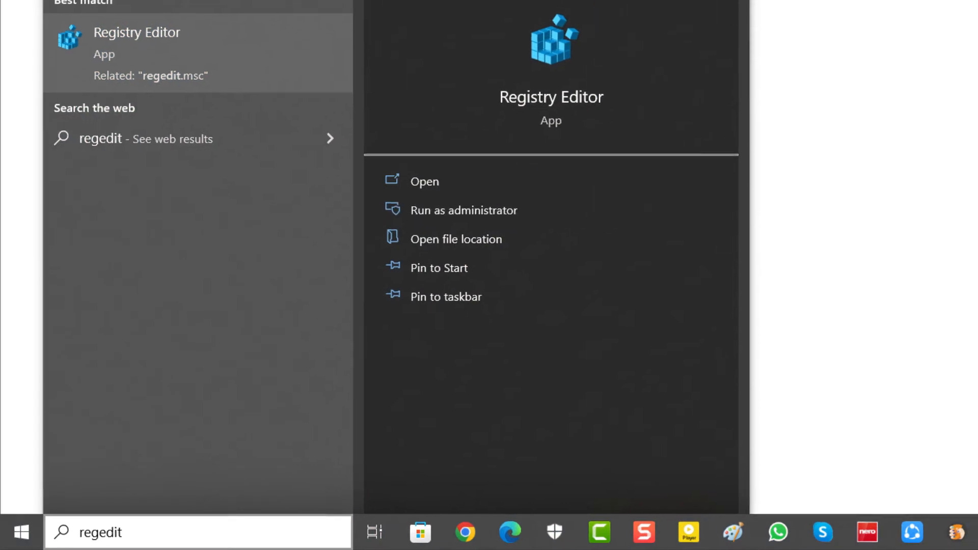
pyautogui.click(424, 182)
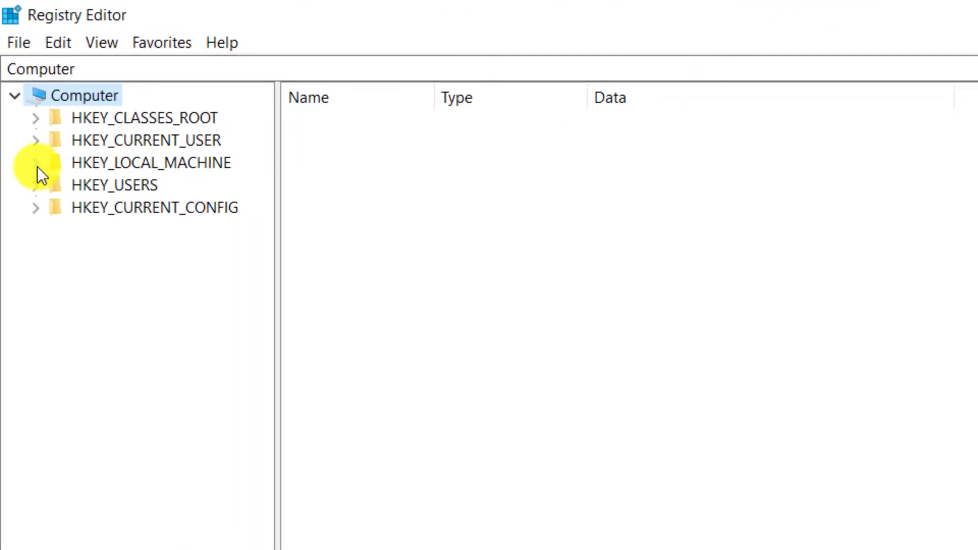
# Navigate to HKEY_LOCAL_MACHINE\SOFTWARE\Policies\Microsoft\Windows\WindowsUpdate\AU to view AUOptions and NoAutoUpdate
pyautogui.click(34, 163)
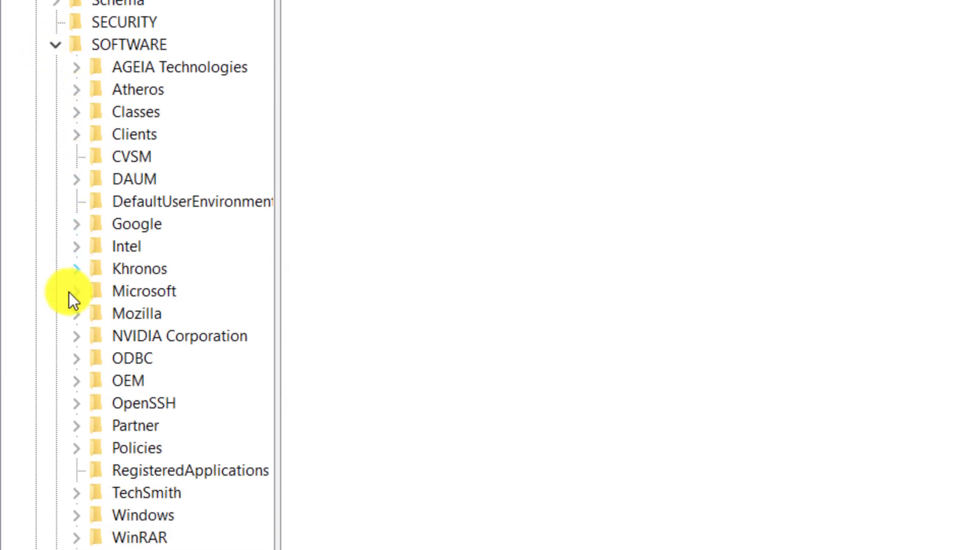
pyautogui.click(79, 449)
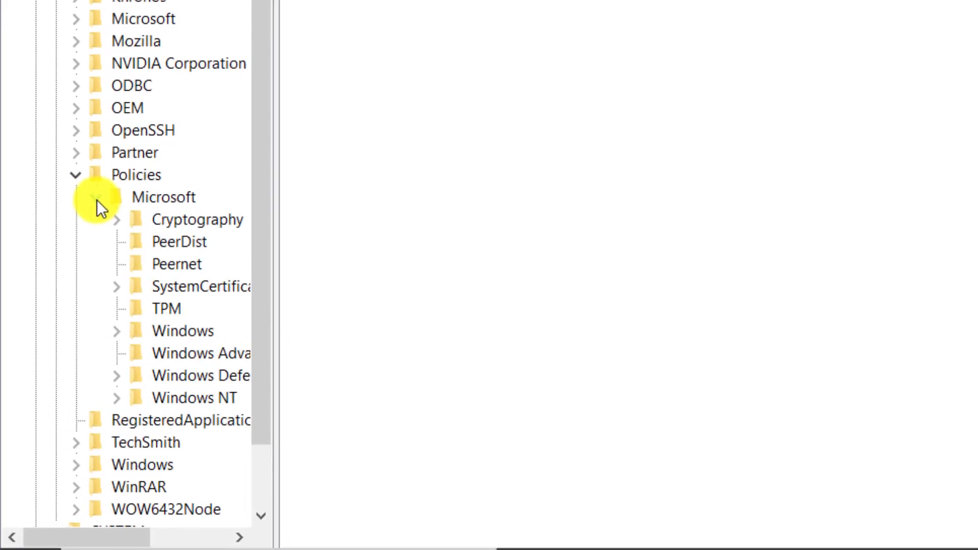
pyautogui.click(117, 331)
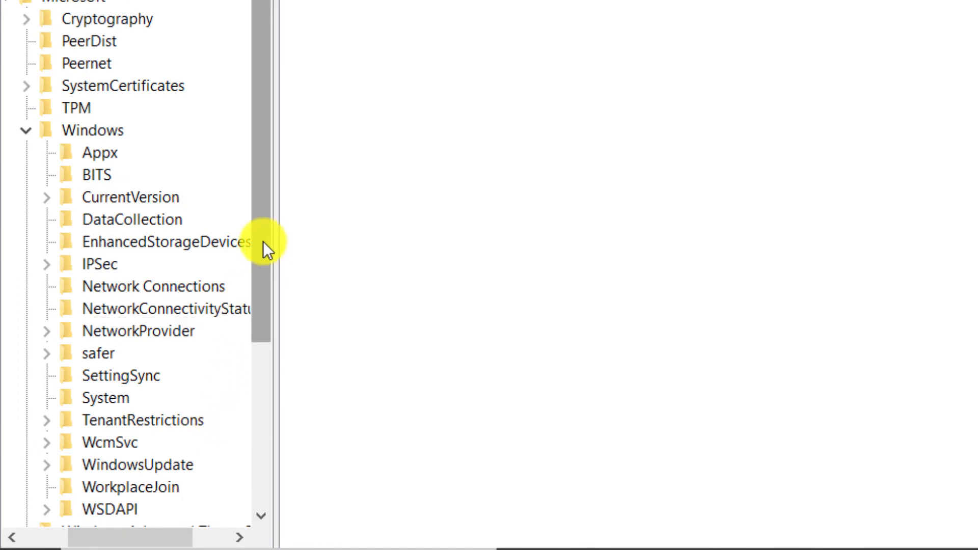
pyautogui.scroll(-3)
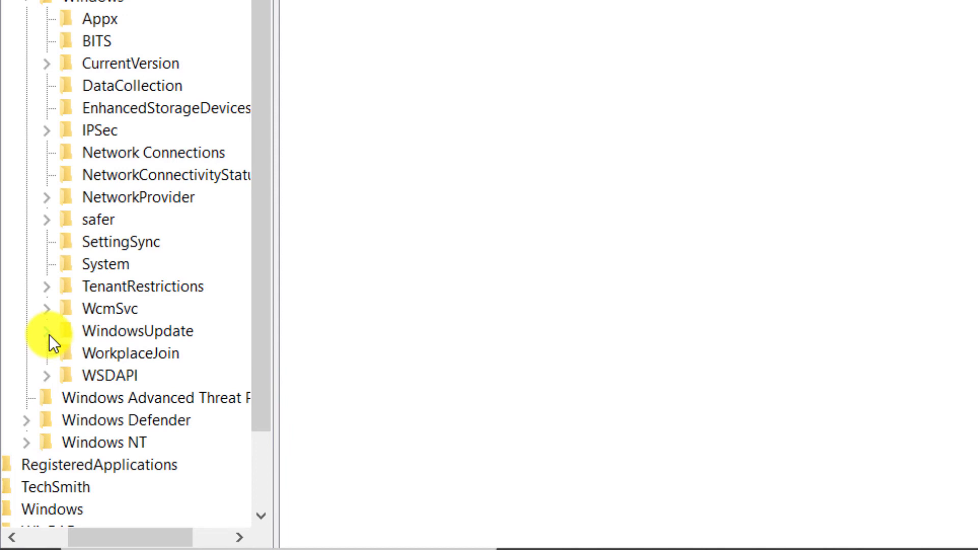
pyautogui.click(46, 332)
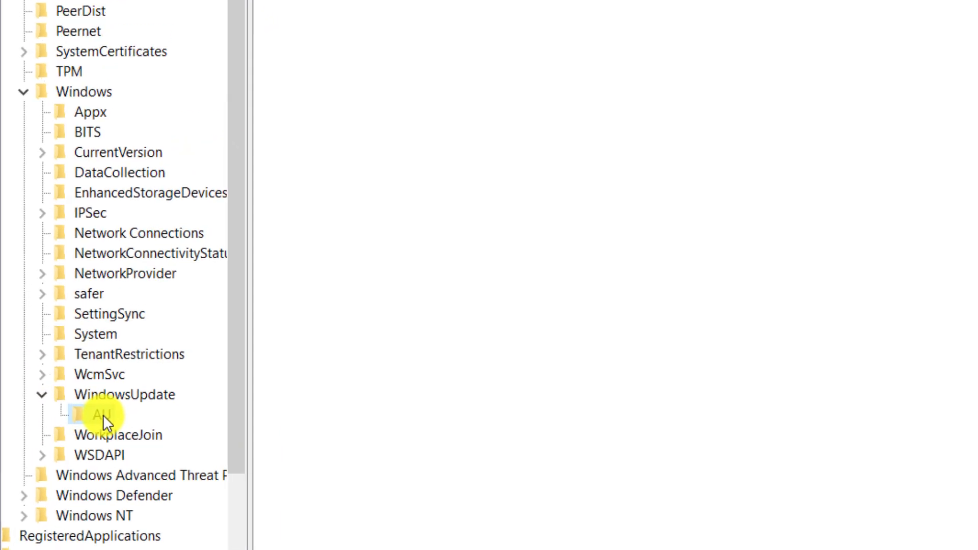
pyautogui.click(97, 414)
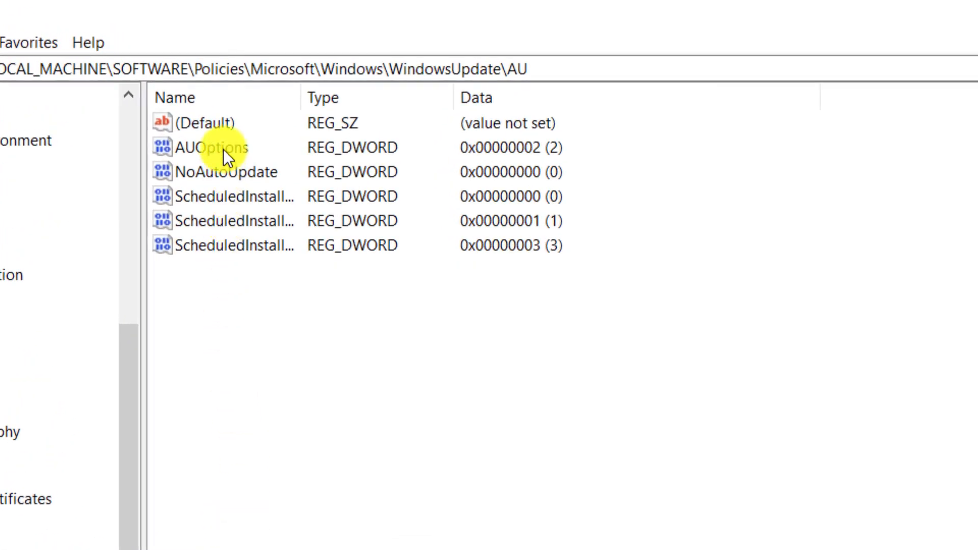
# Set the AUOptions registry value data to 1 and confirm
pyautogui.doubleClick(210, 147)
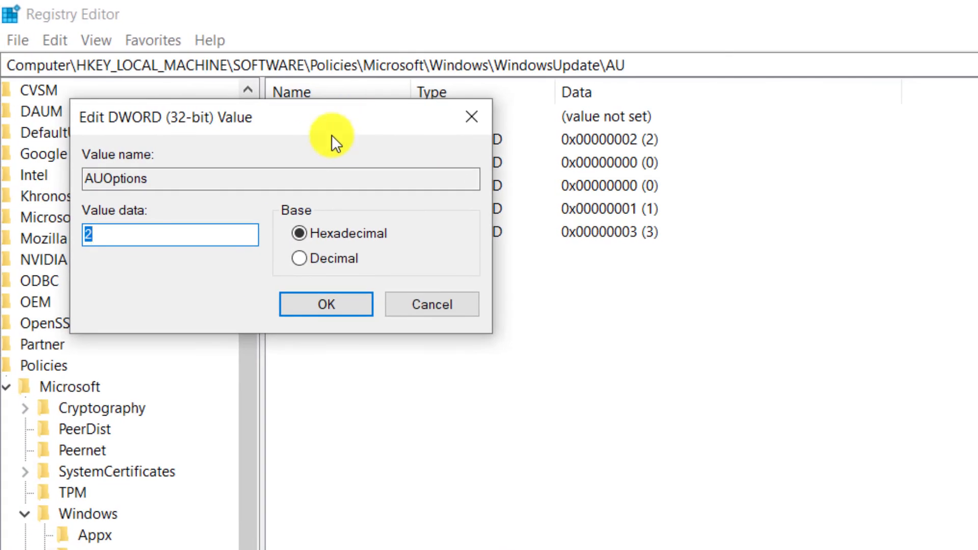
pyautogui.moveTo(126, 278)
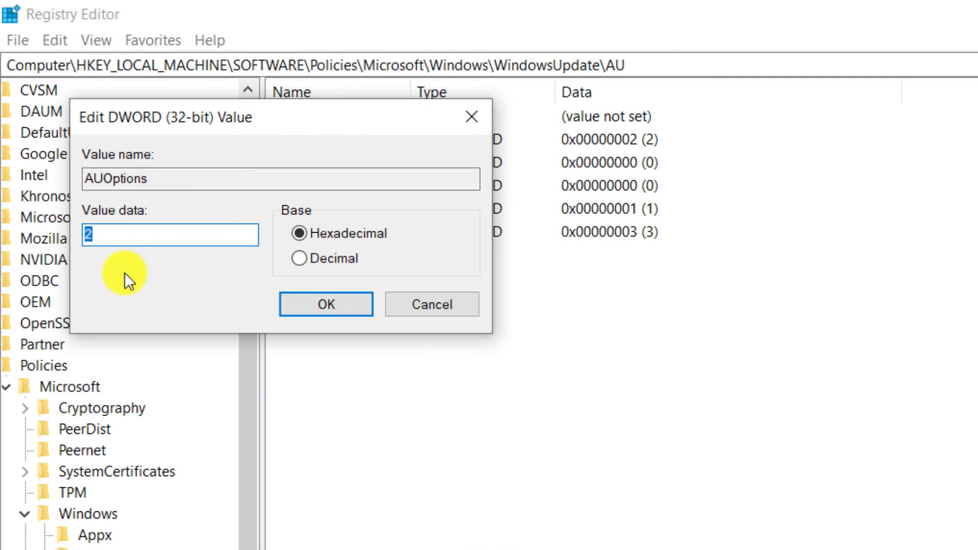
pyautogui.write('1')
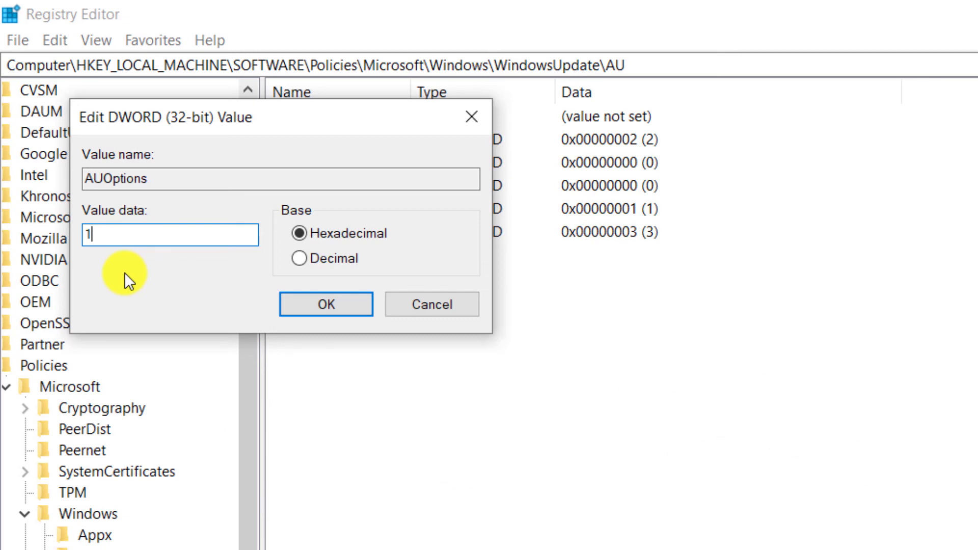
pyautogui.click(326, 304)
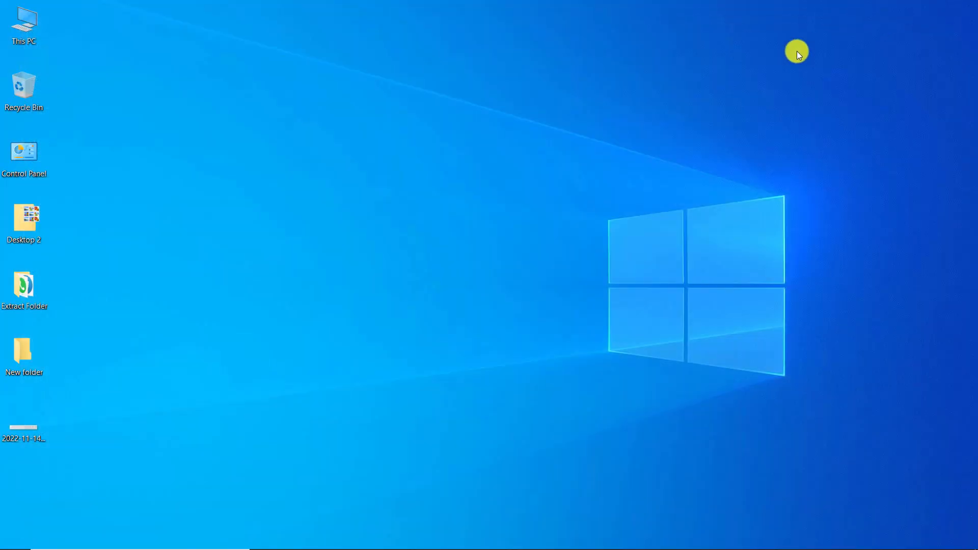
pyautogui.moveTo(438, 73)
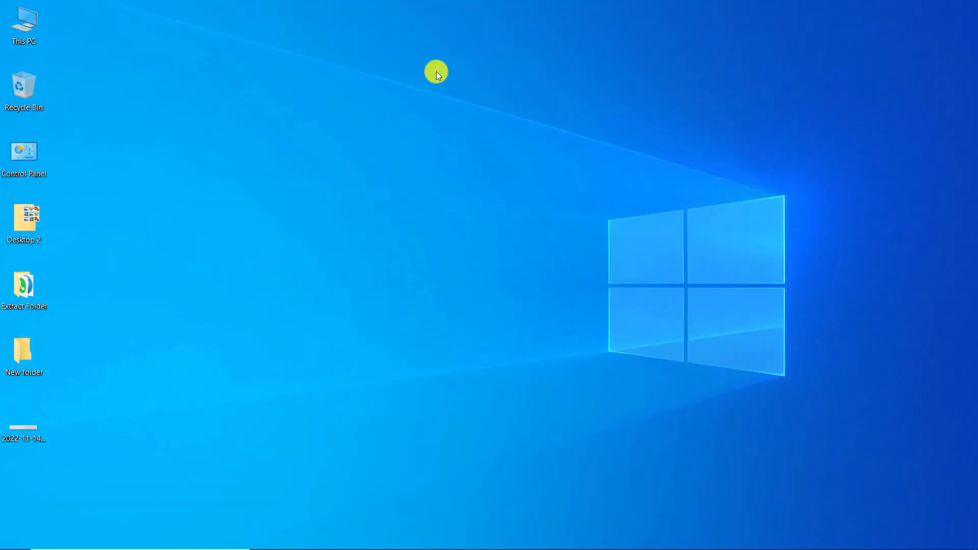